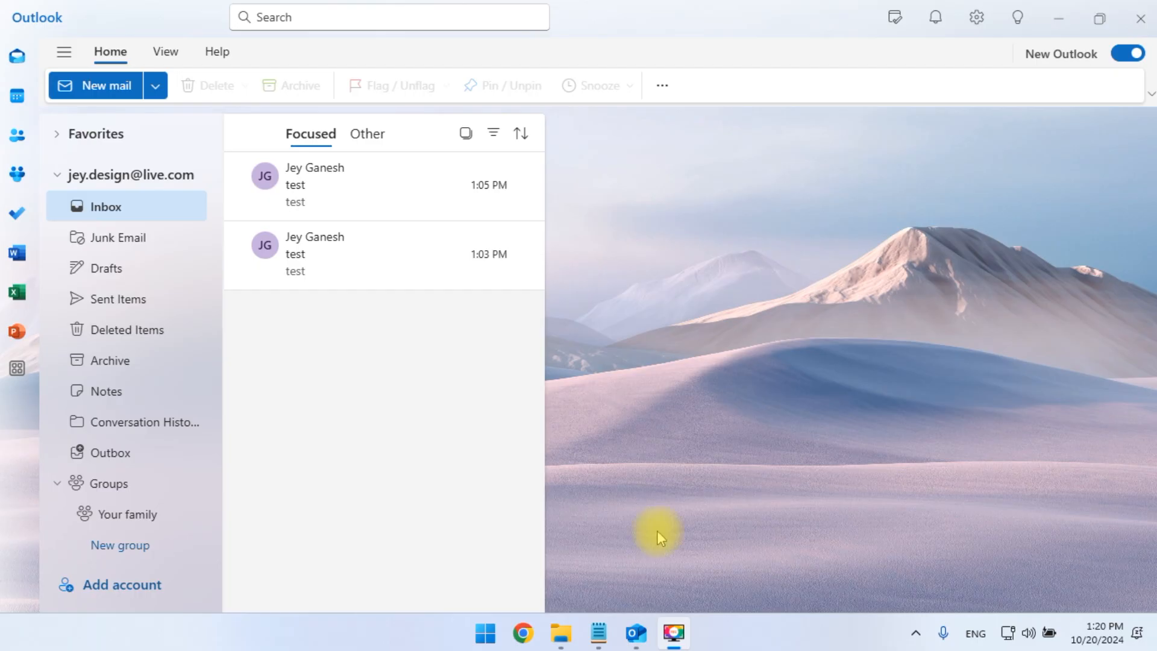
{"action": "mouse_move", "coordinate": [330, 406]}
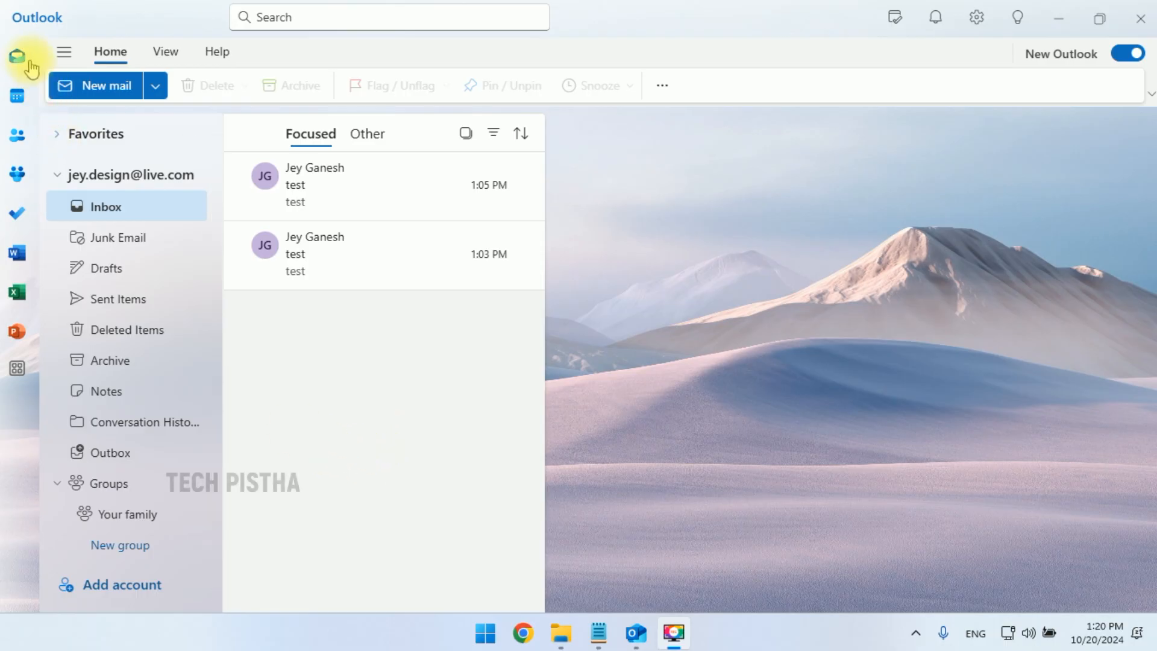
{"action": "mouse_move", "coordinate": [18, 96]}
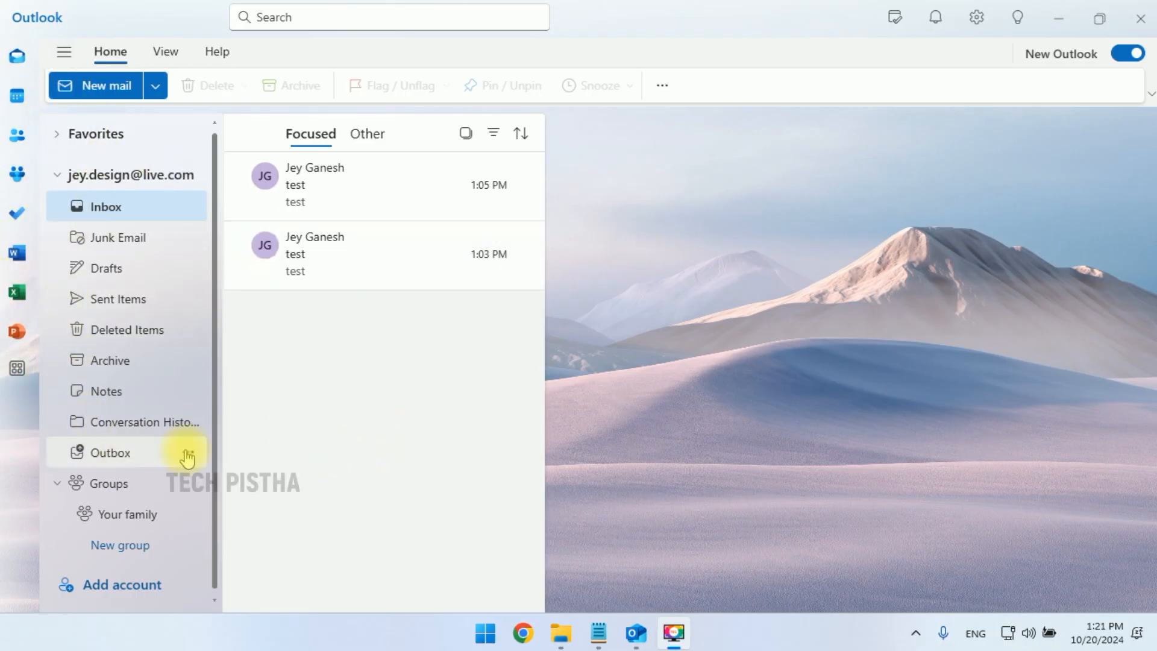
{"action": "mouse_move", "coordinate": [543, 215]}
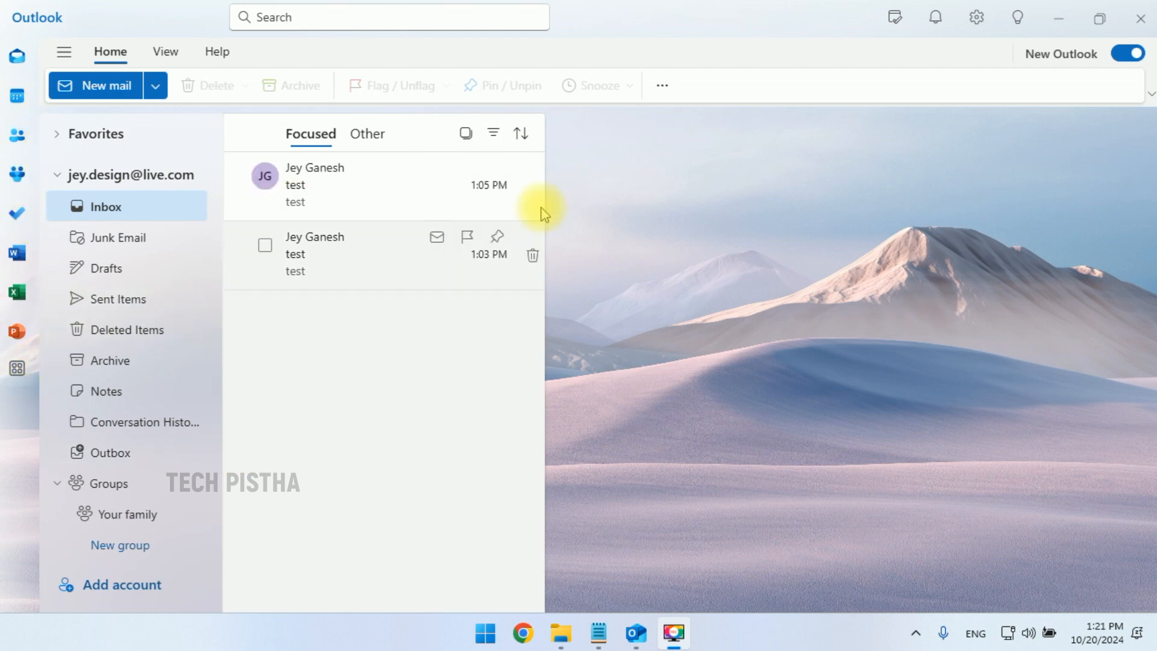
{"action": "mouse_move", "coordinate": [975, 16]}
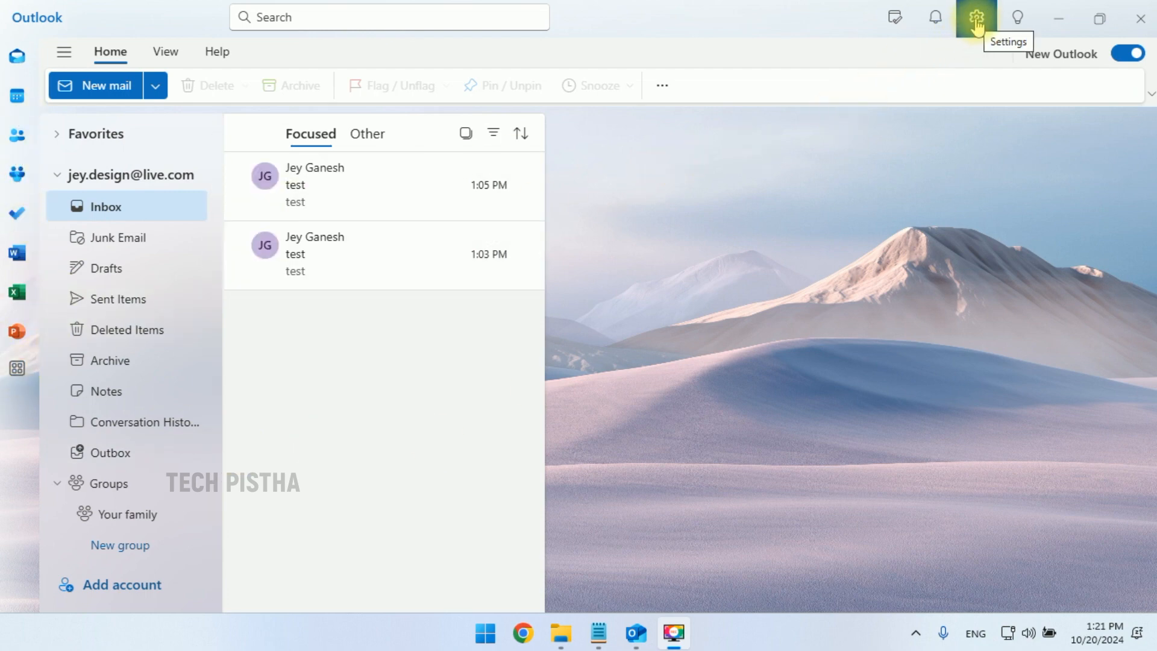
Turn off 'Use colorful app icons' under General > Appearance > Navigation bar and save
{"action": "left_click", "coordinate": [975, 16]}
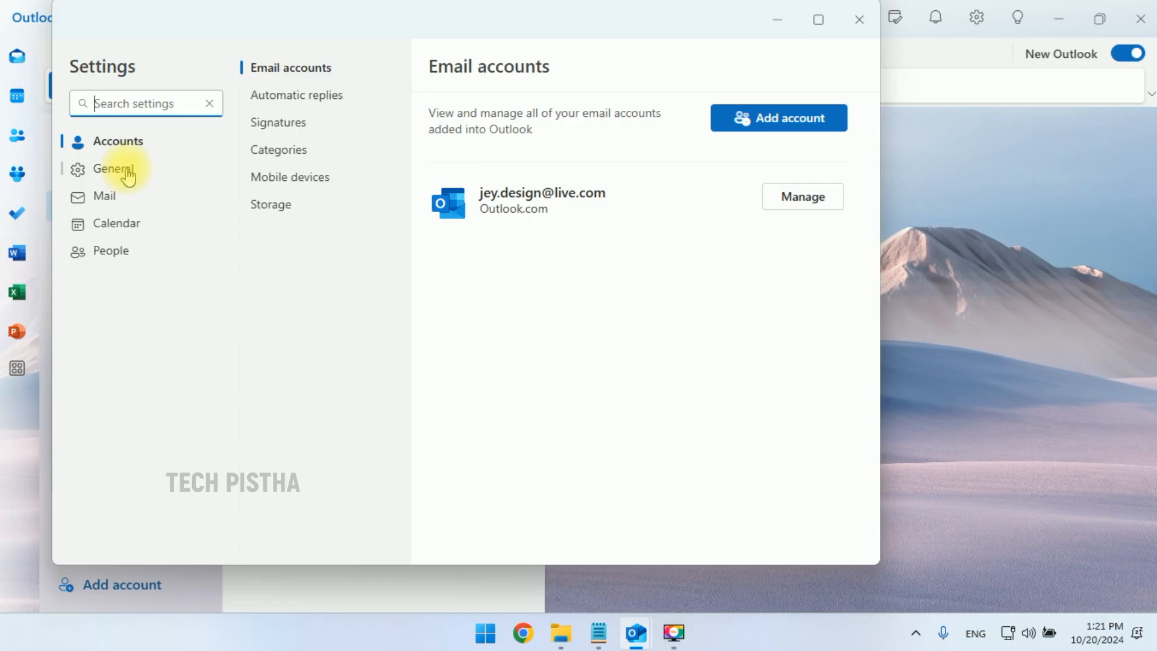
{"action": "left_click", "coordinate": [113, 168]}
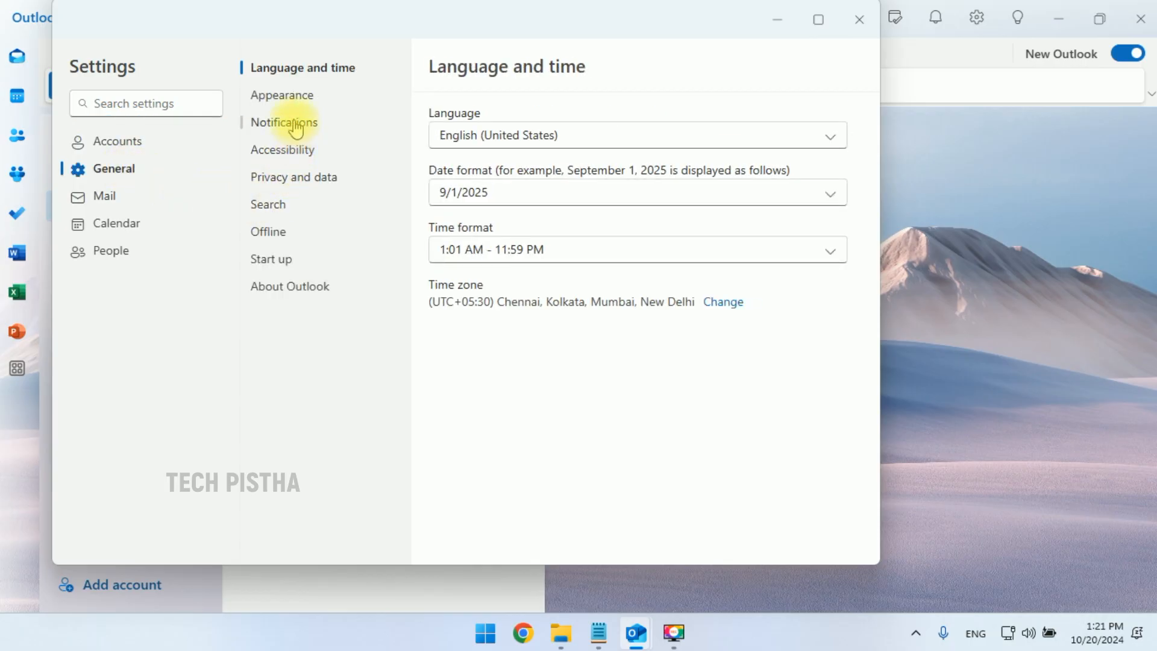
{"action": "mouse_move", "coordinate": [288, 100]}
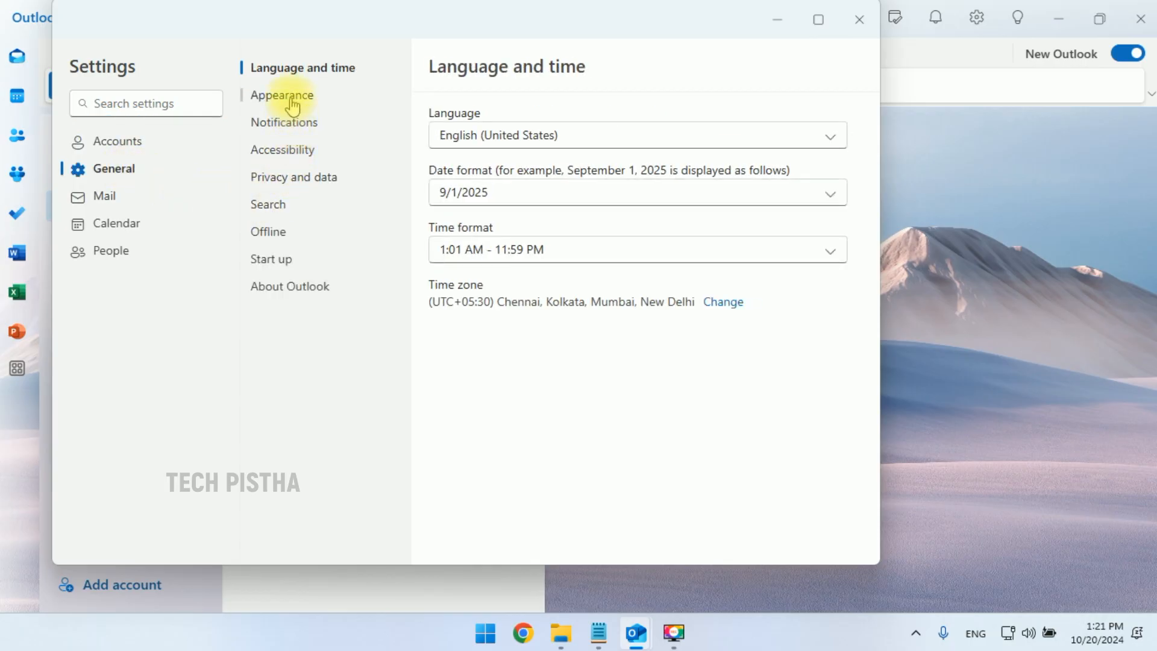
{"action": "left_click", "coordinate": [282, 94]}
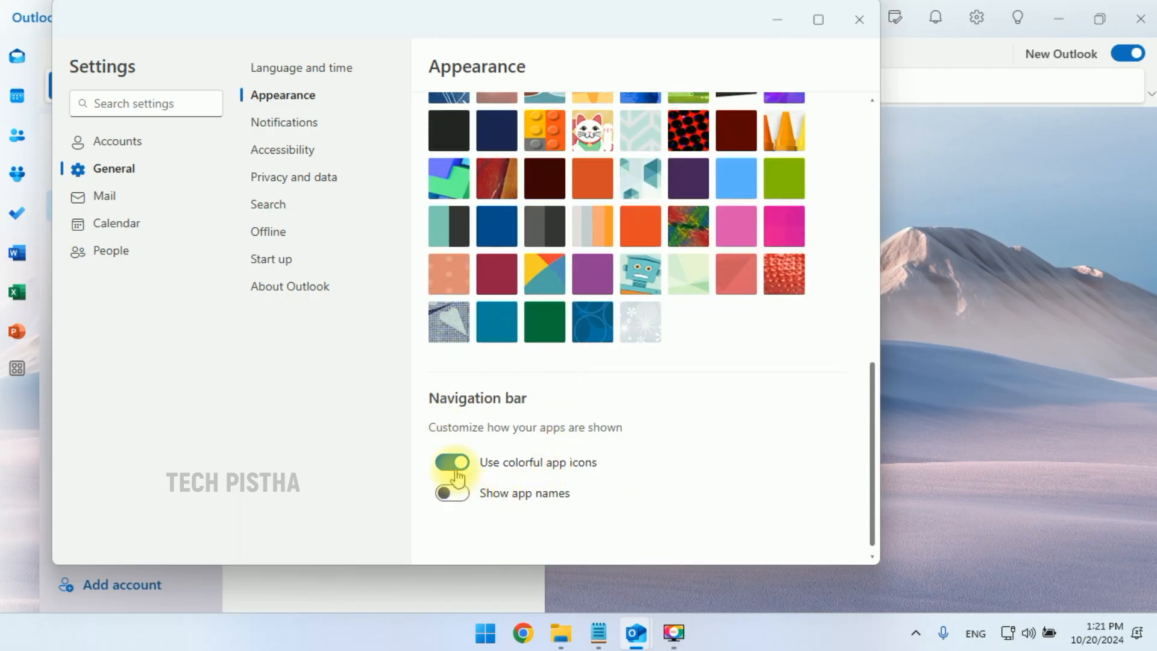
{"action": "left_click", "coordinate": [450, 461]}
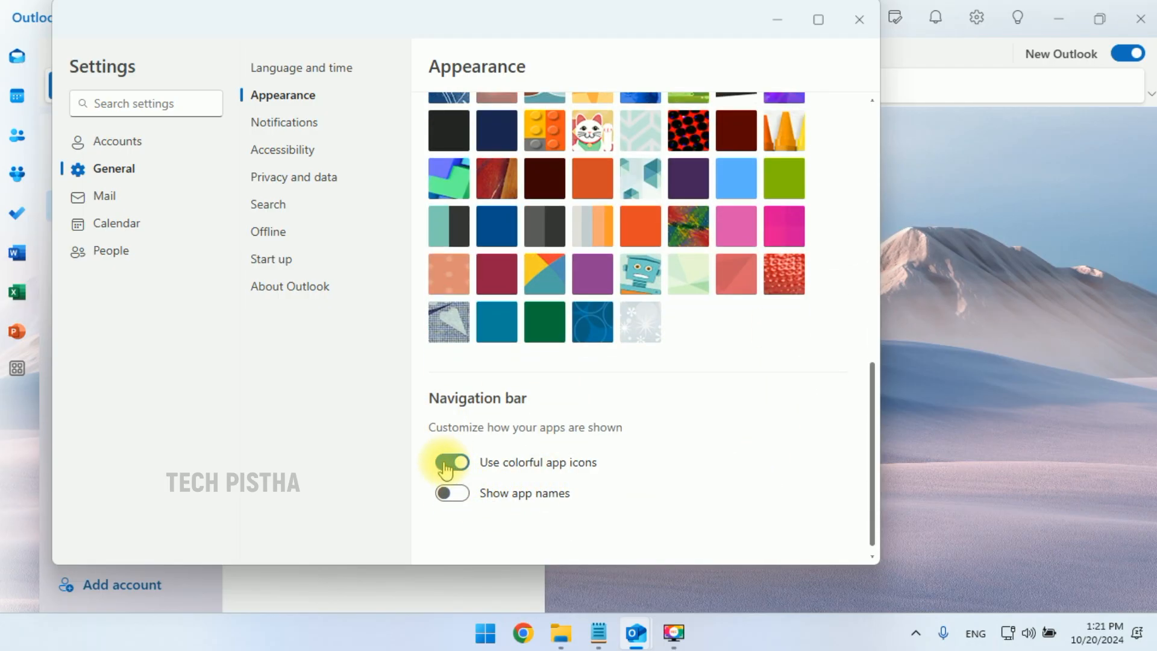
{"action": "left_click", "coordinate": [451, 462]}
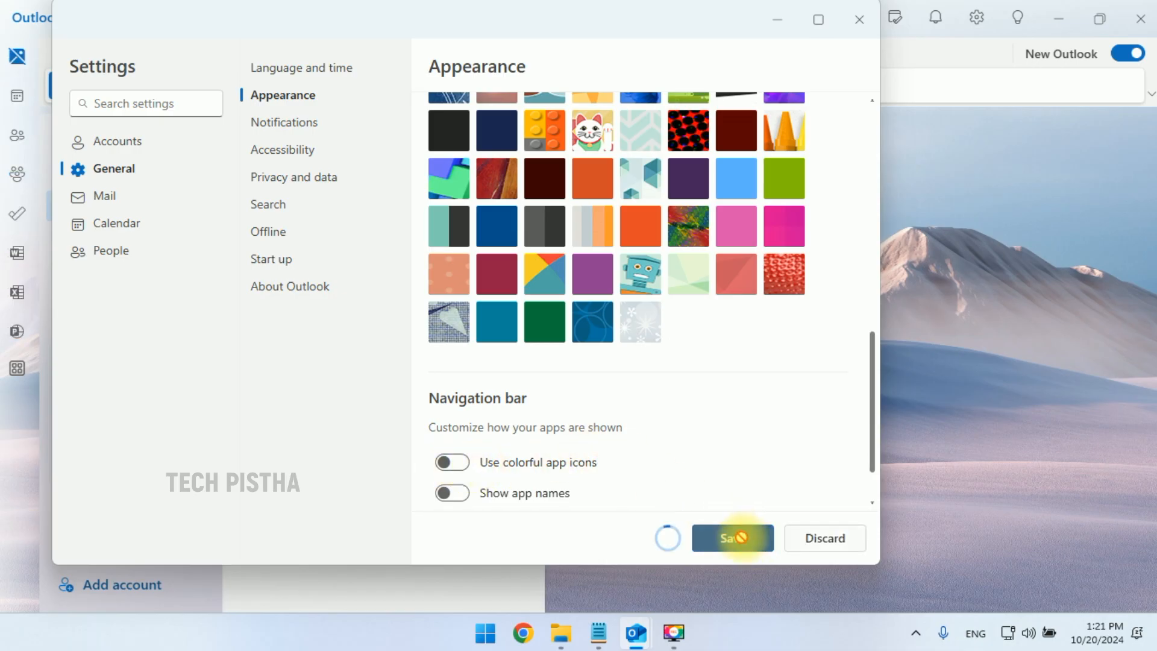
{"action": "left_click", "coordinate": [730, 538]}
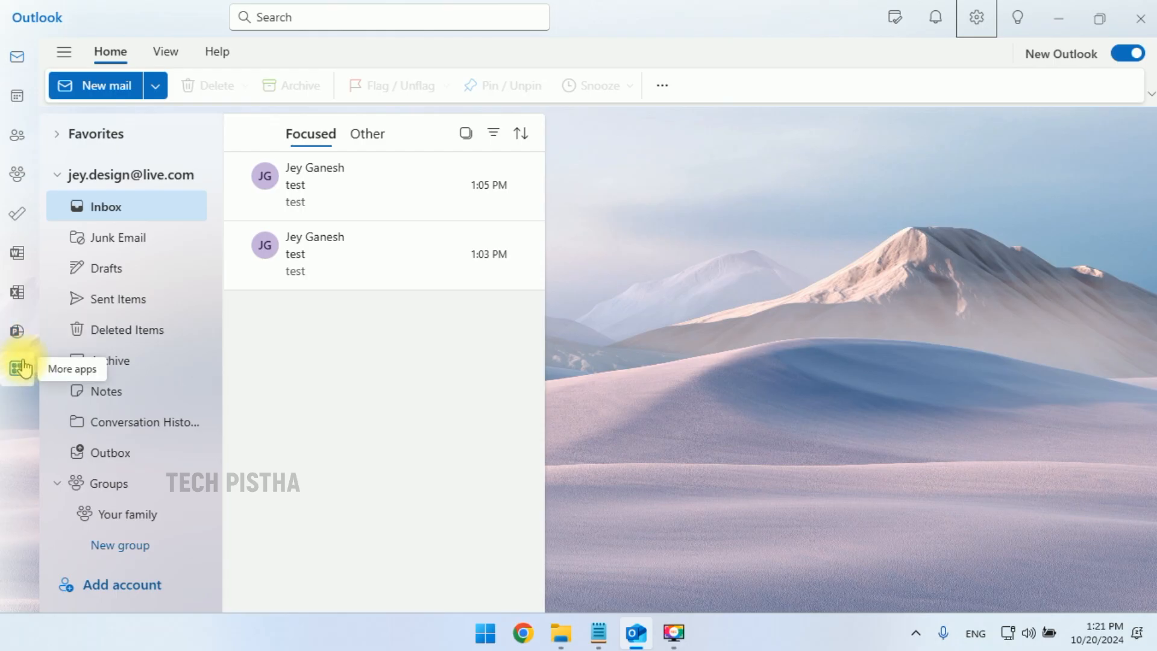
{"action": "mouse_move", "coordinate": [423, 153]}
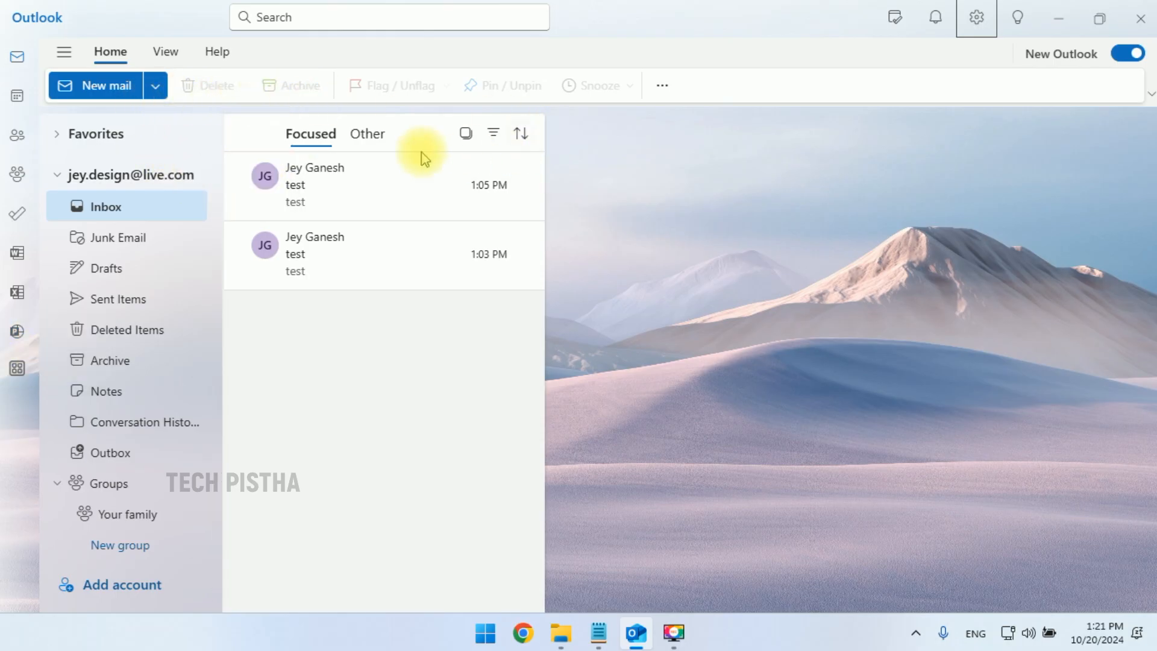
{"action": "mouse_move", "coordinate": [279, 387]}
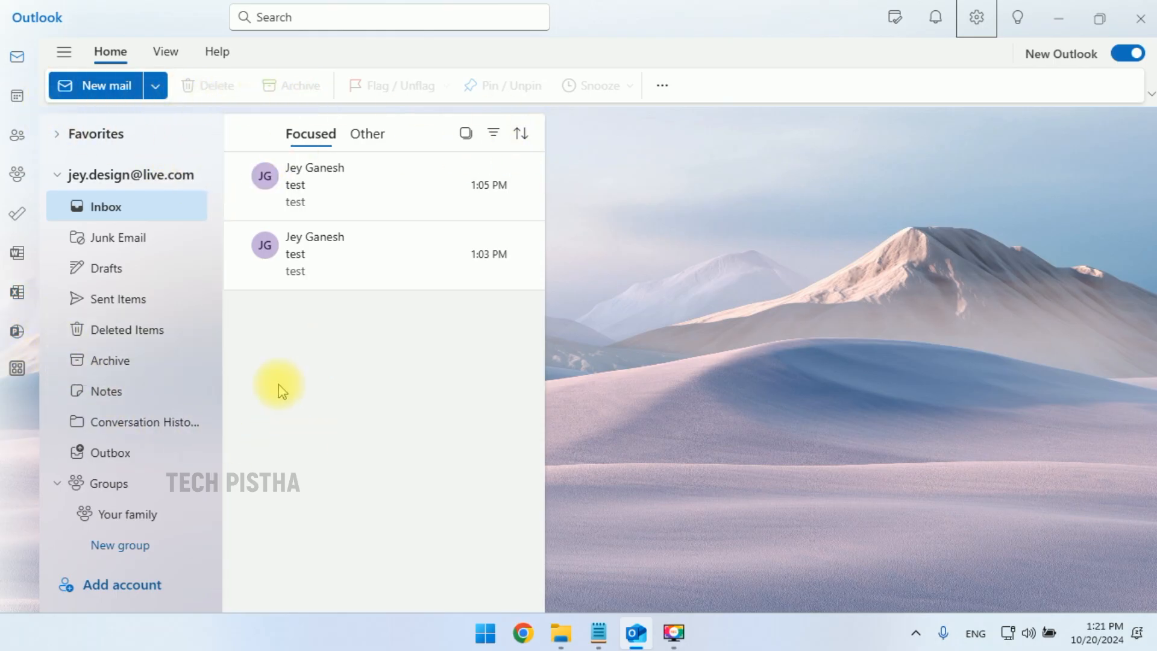
{"action": "mouse_move", "coordinate": [966, 100]}
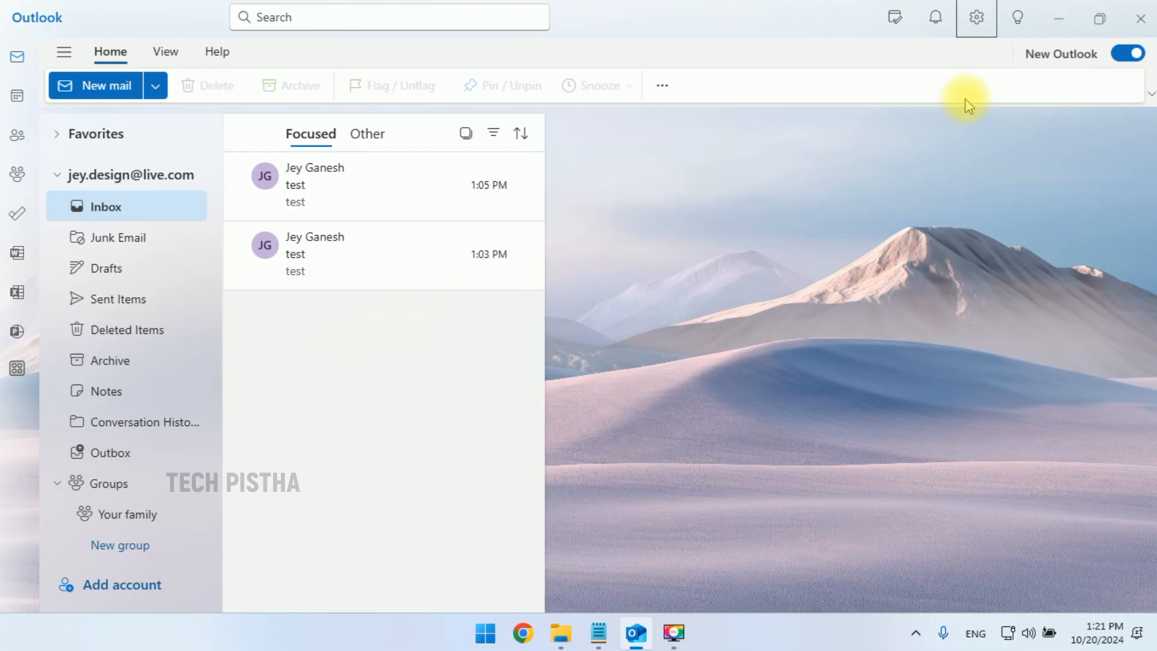
Turn on 'Use colorful app icons' and 'Show app names' in Appearance settings and save
{"action": "left_click", "coordinate": [975, 17]}
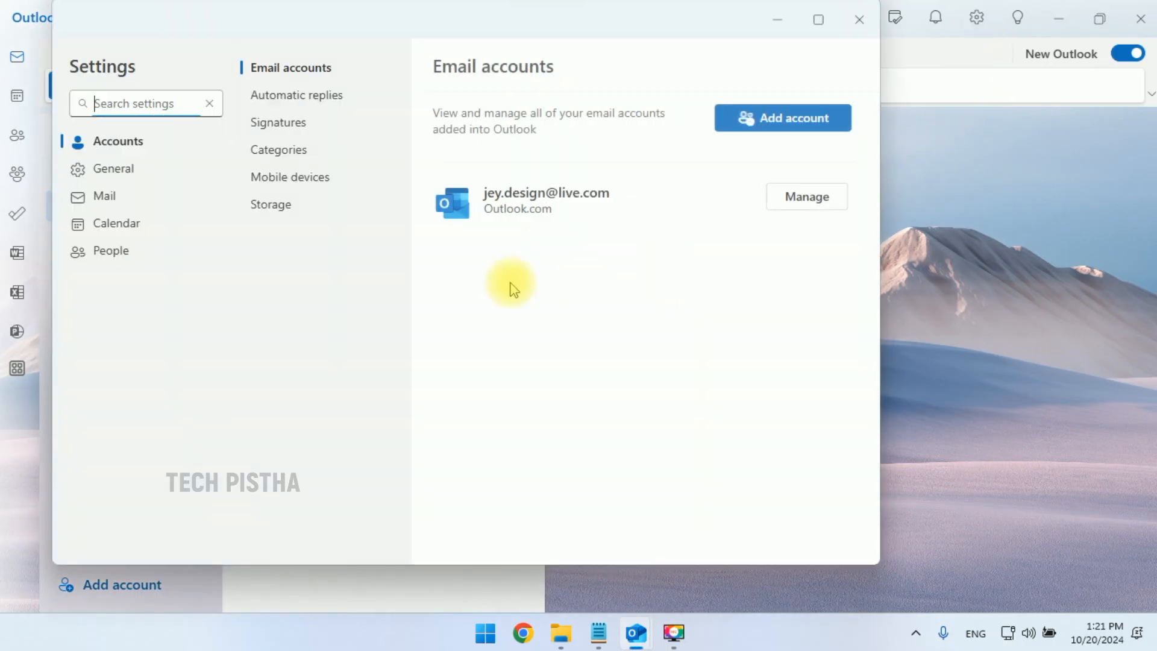
{"action": "left_click", "coordinate": [113, 169]}
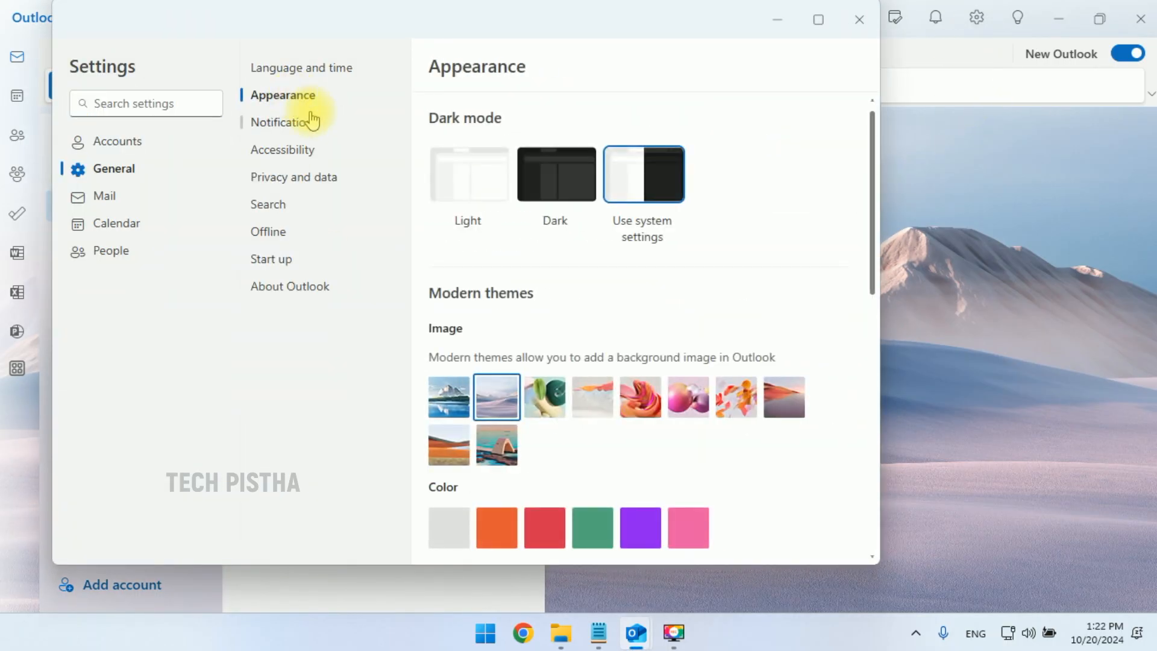
{"action": "scroll", "scroll_direction": "down", "scroll_amount": 3}
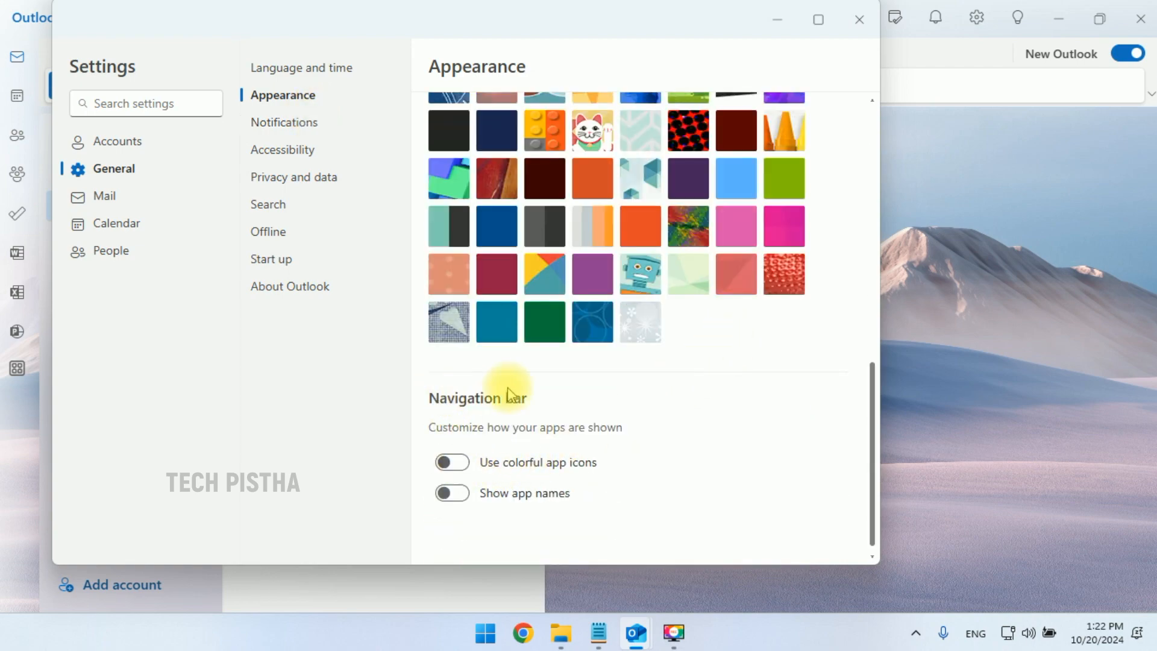
{"action": "left_click", "coordinate": [451, 461]}
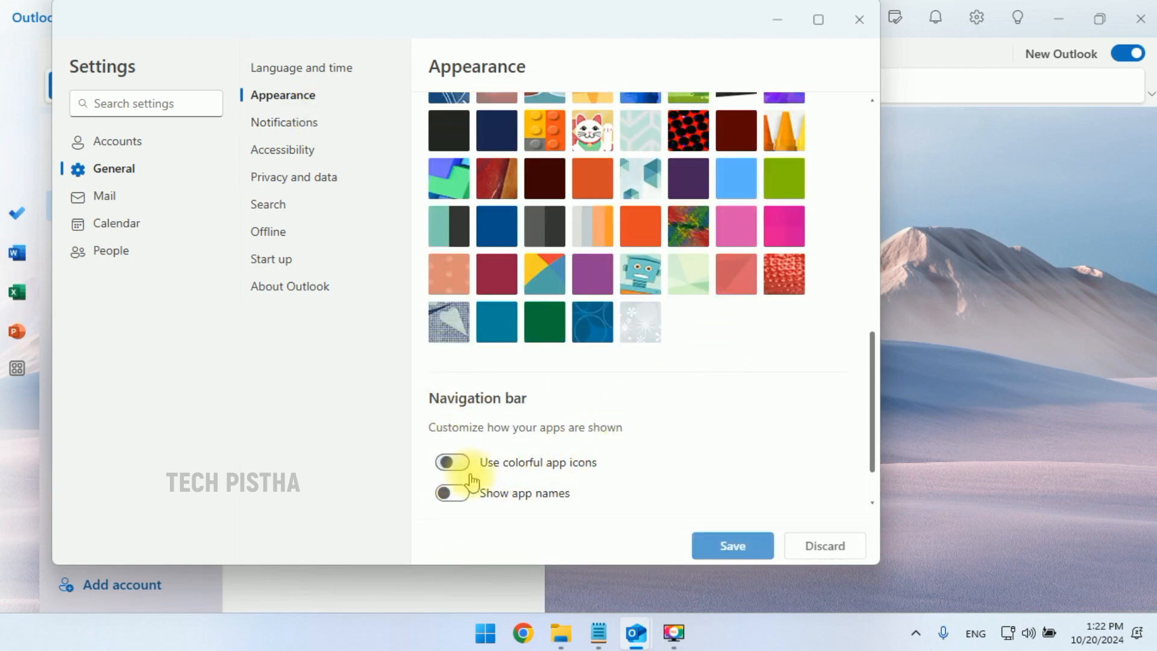
{"action": "left_click", "coordinate": [450, 461]}
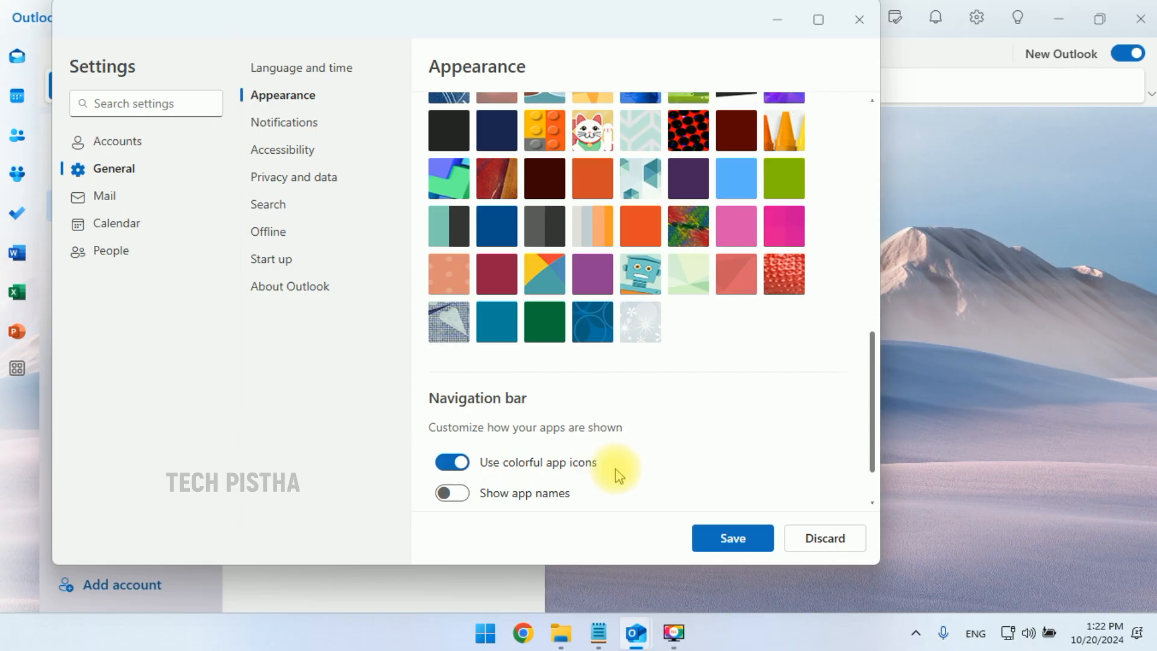
{"action": "mouse_move", "coordinate": [509, 514]}
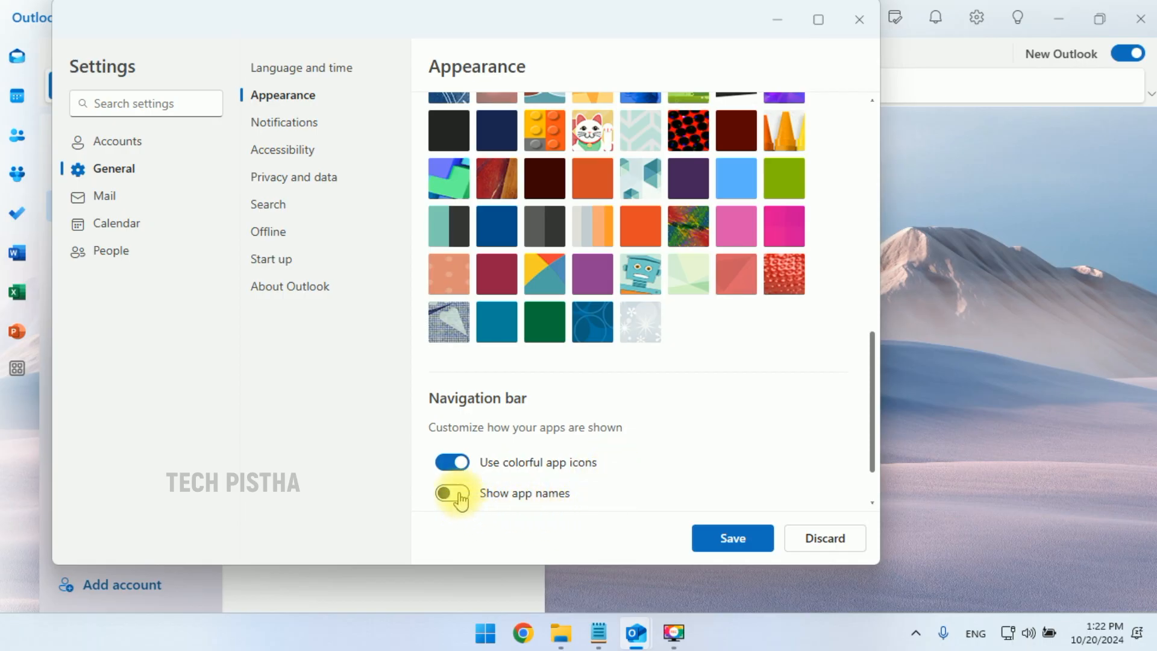
{"action": "left_click", "coordinate": [451, 493]}
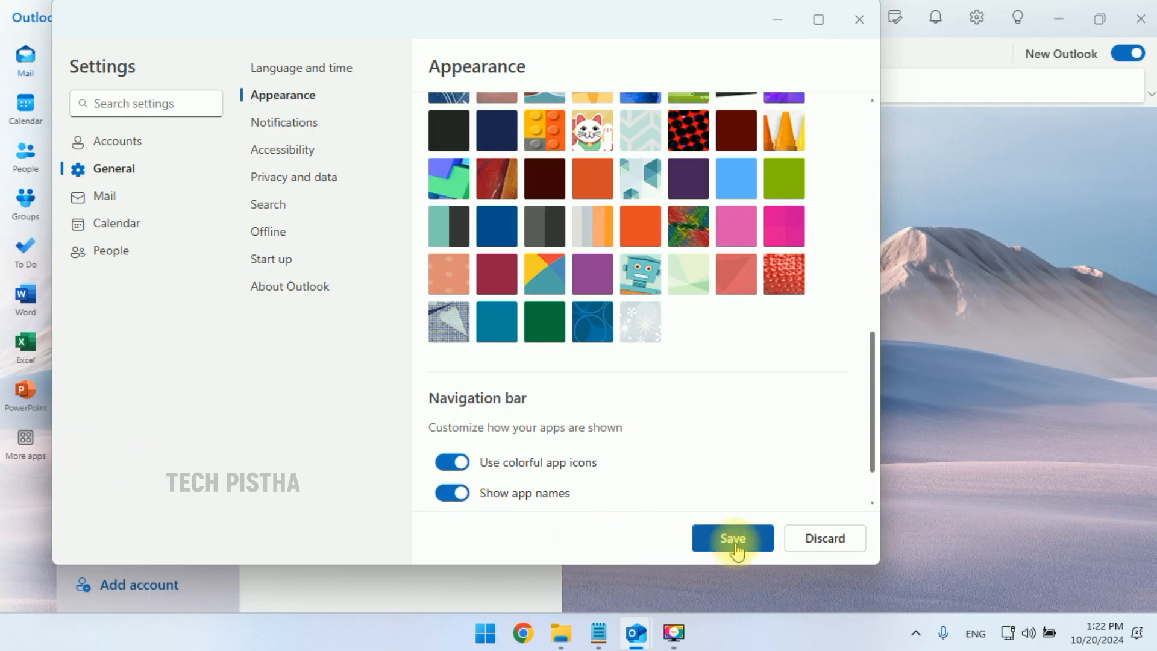
{"action": "left_click", "coordinate": [731, 538]}
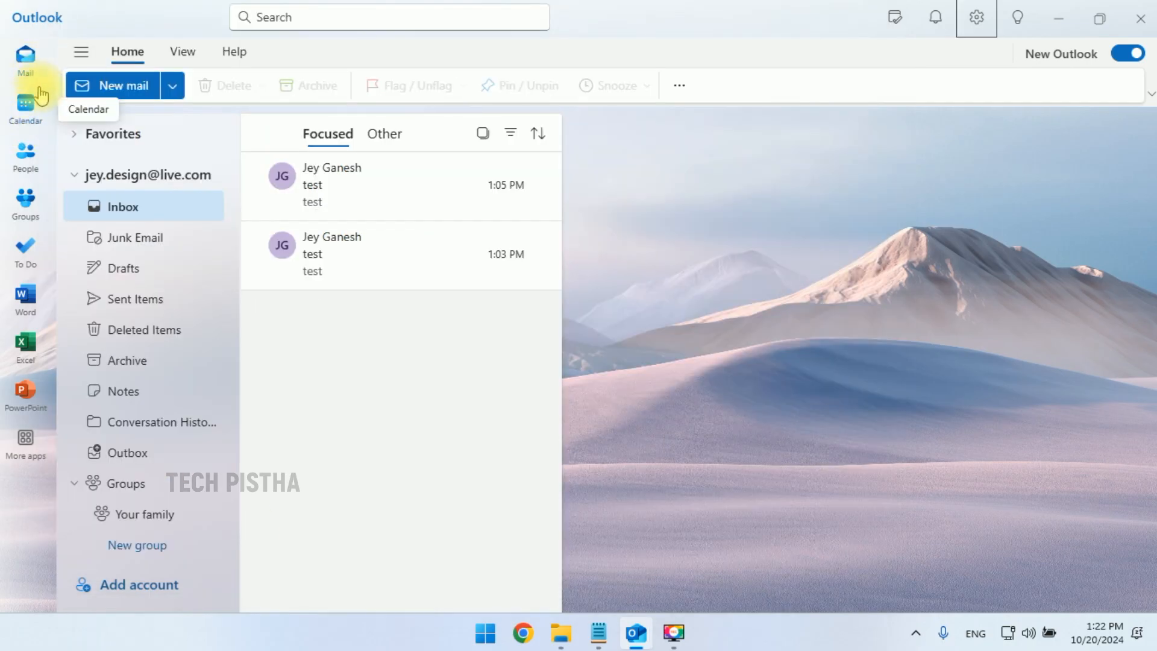
{"action": "mouse_move", "coordinate": [694, 446]}
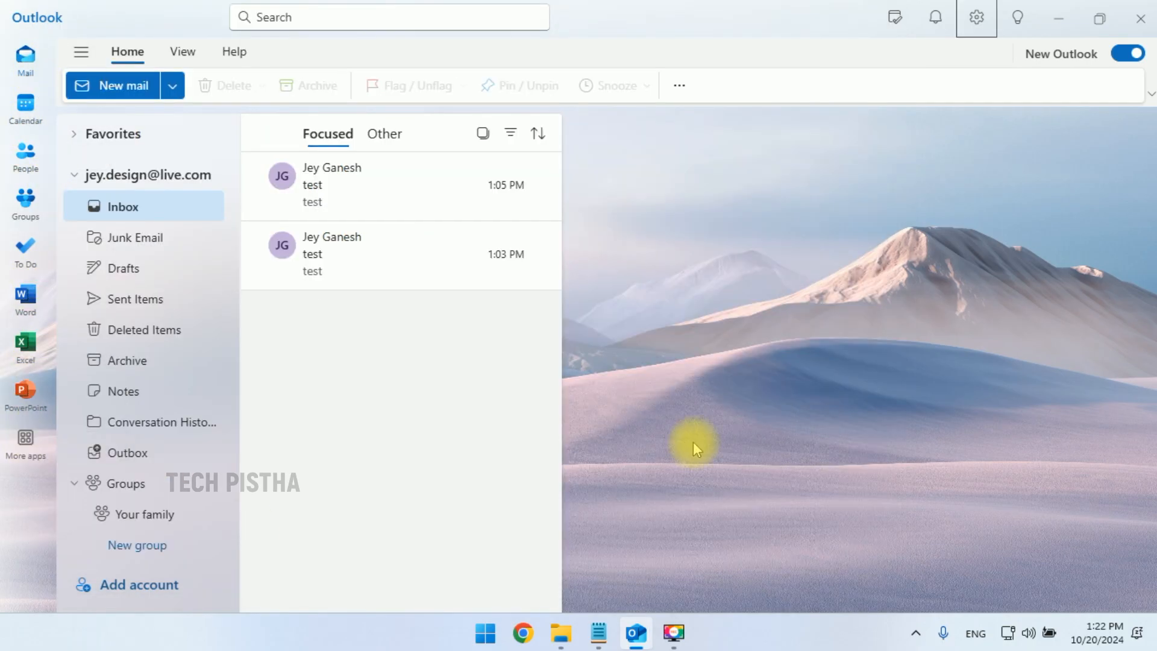
{"action": "mouse_move", "coordinate": [664, 446]}
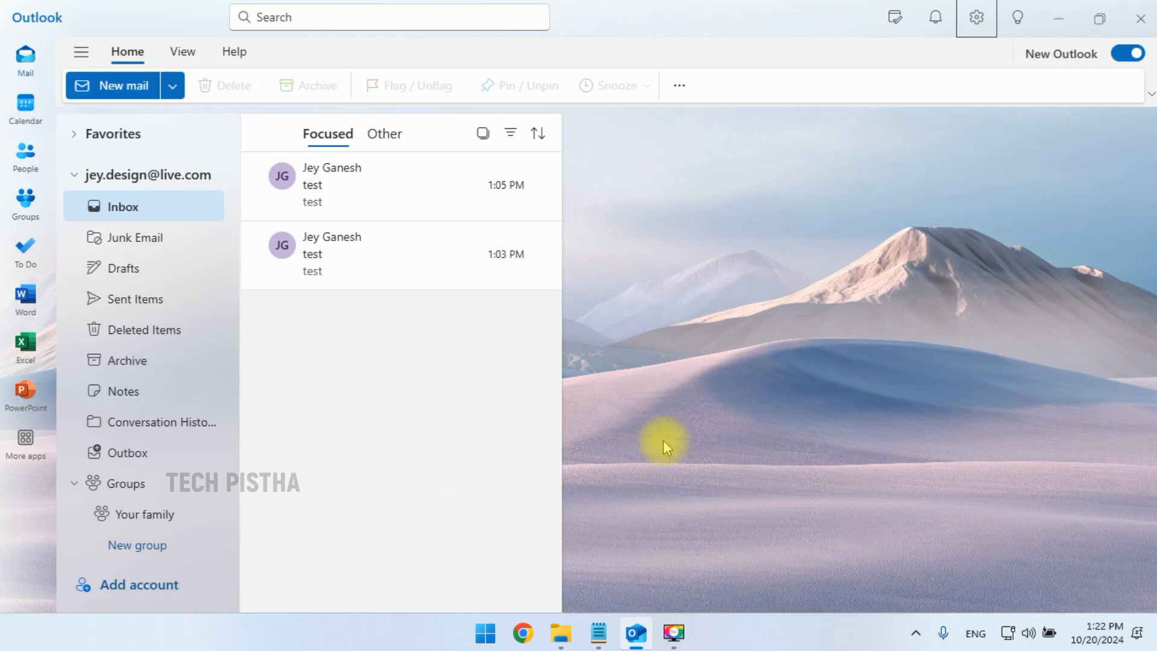